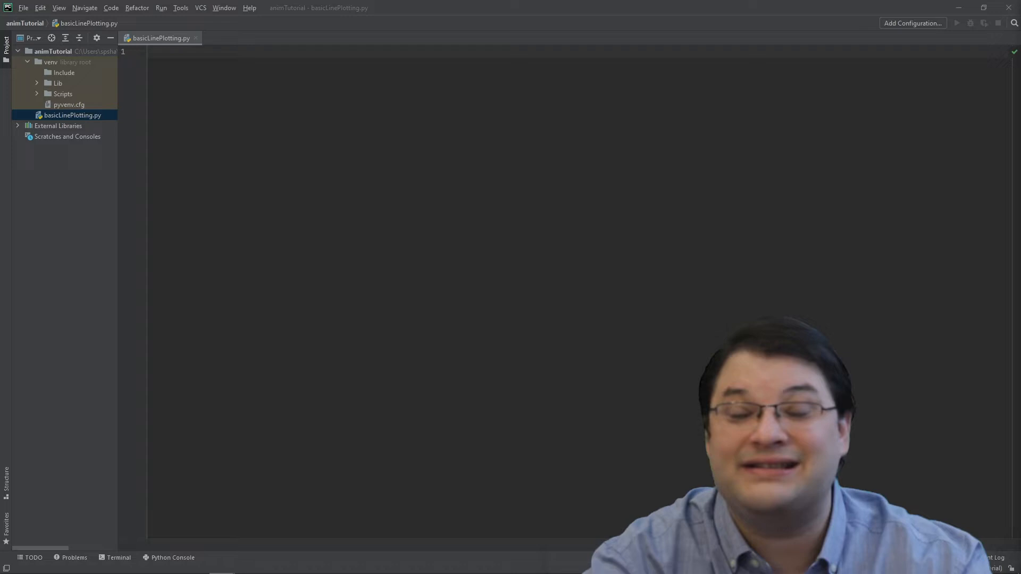
# Import numpy, matplotlib, pyplot and PillowWriter in basicLinePlotting.py and test-run it.
pyautogui.click(956, 23)
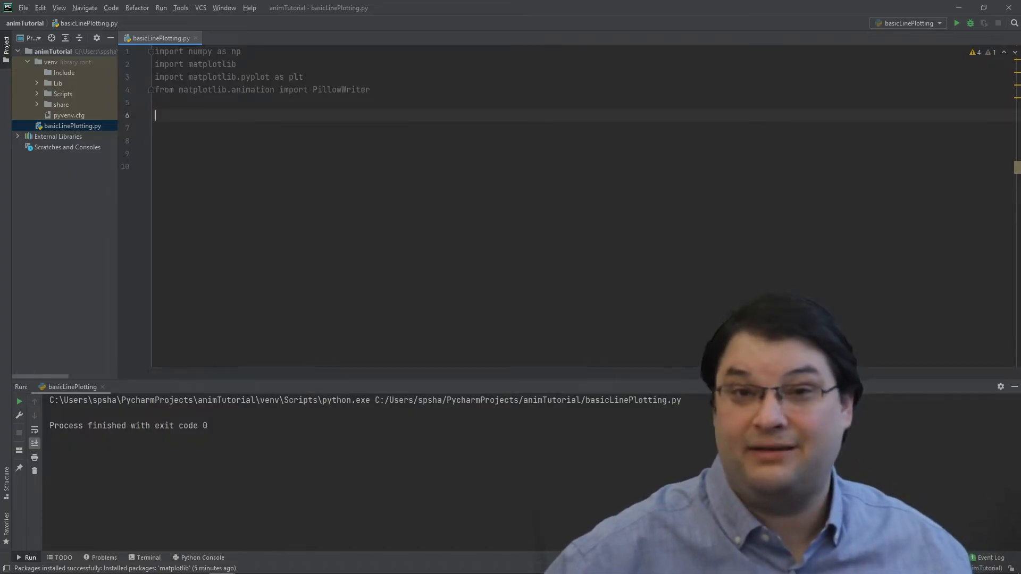
# Create a figure with an empty black line, both axis limits -5 to 5, and func returning sin(x)*3.
pyautogui.write('fig = plt.figure()')
pyautogui.write('return np.sin(x)*3')
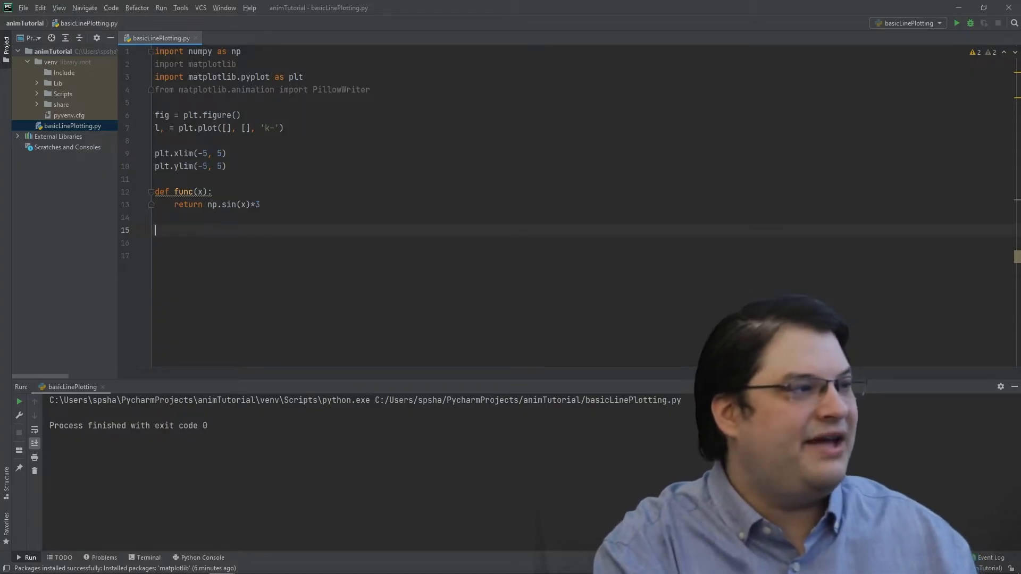
# Compute xlist as 100 points from -5 to 5 and ylist as func(xlist).
pyautogui.write('xlist')
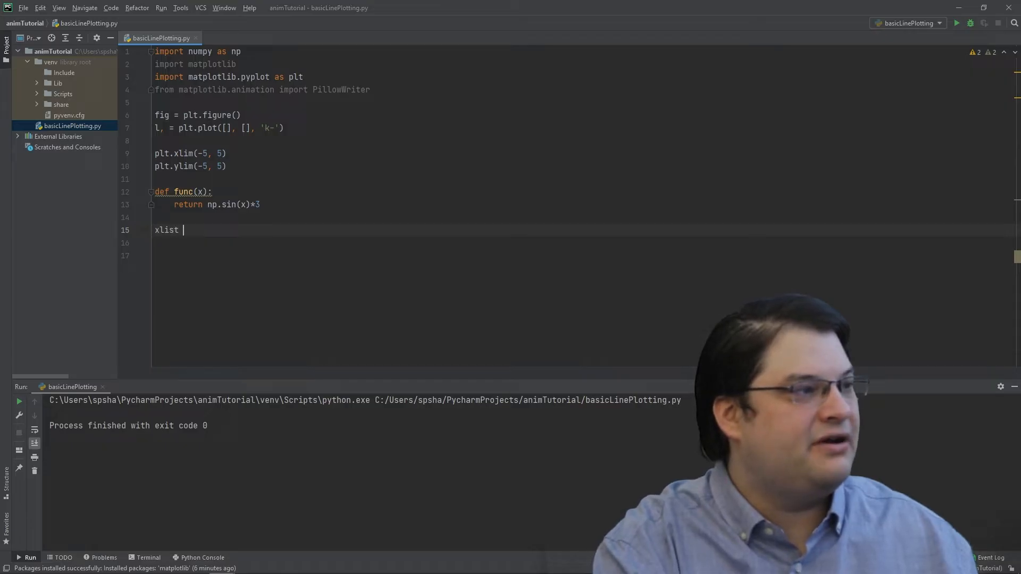
pyautogui.write('= np.')
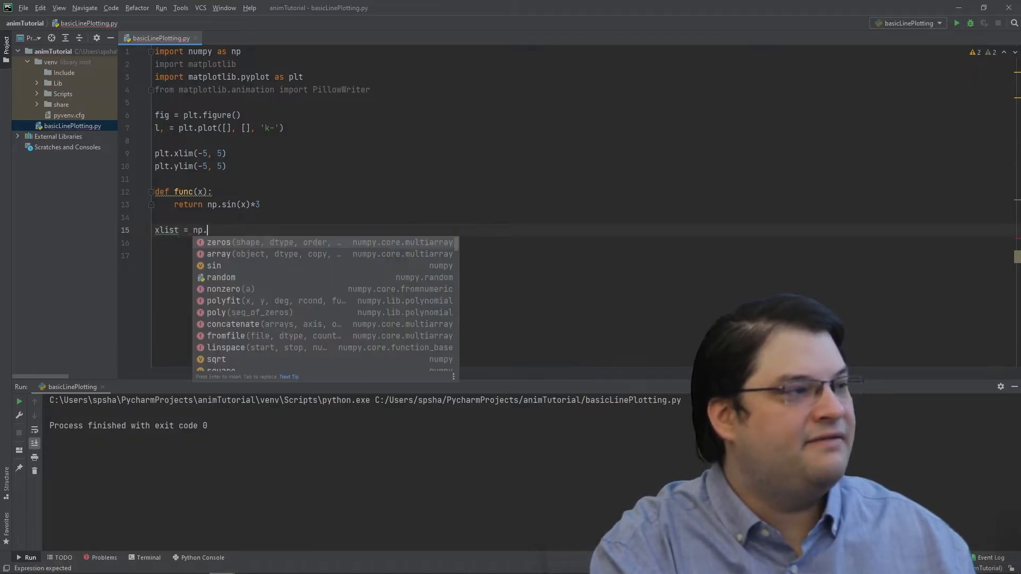
pyautogui.write('nu')
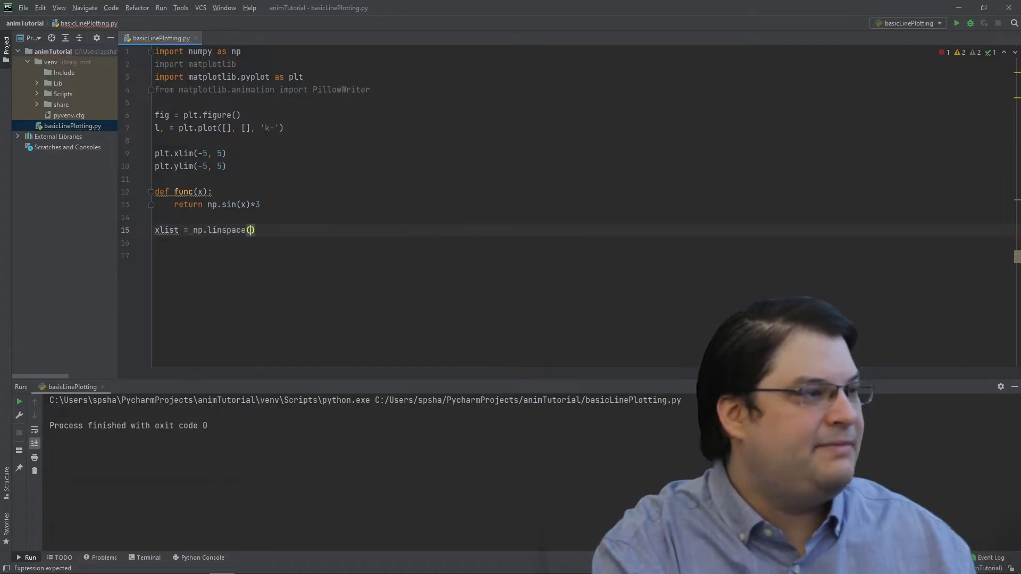
pyautogui.write('-5,5,100')
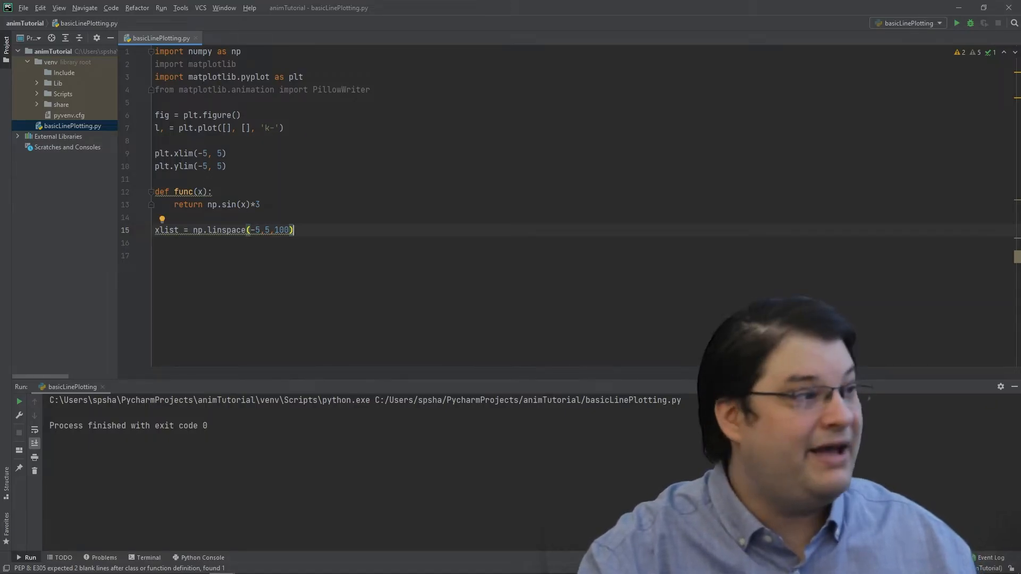
pyautogui.write('ylist =')
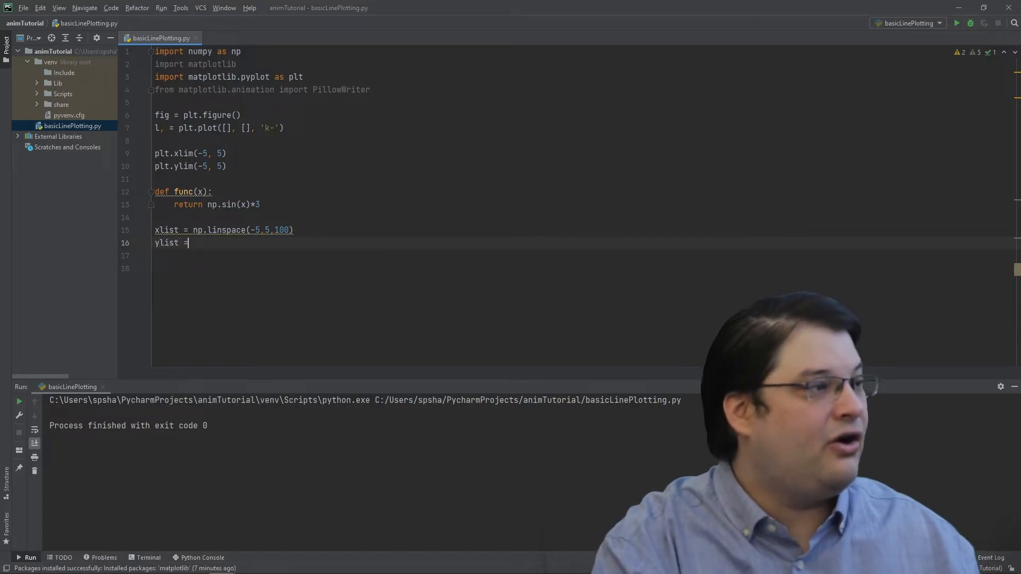
pyautogui.write('func(')
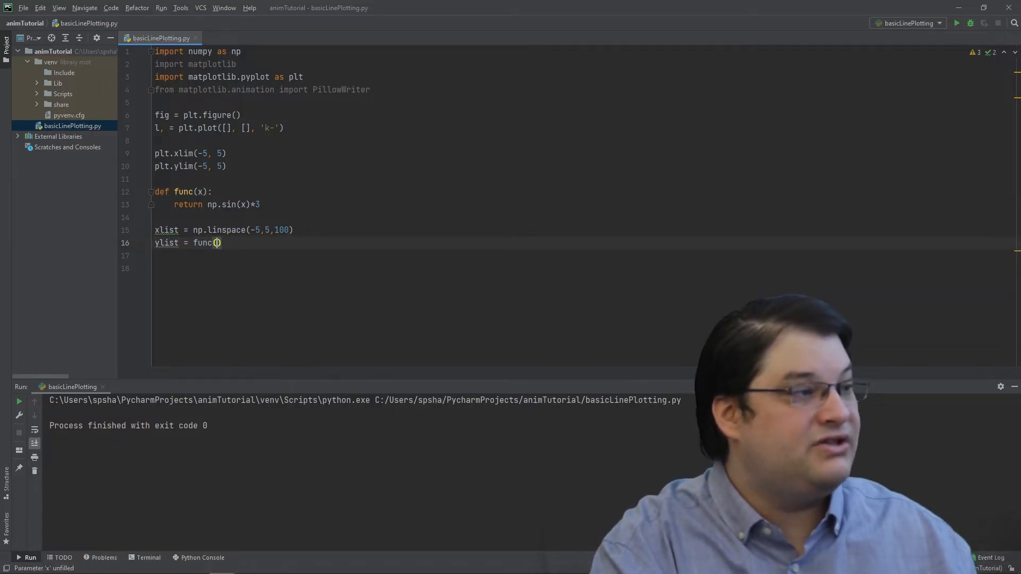
pyautogui.write('xlist')
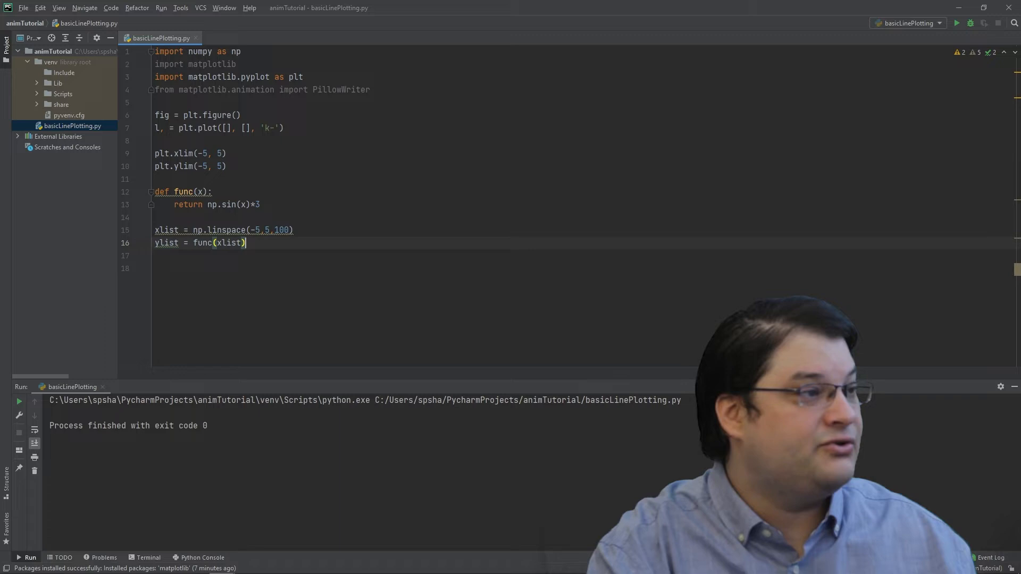
# Load xlist and ylist into the plot line with l.set_data.
pyautogui.write('l')
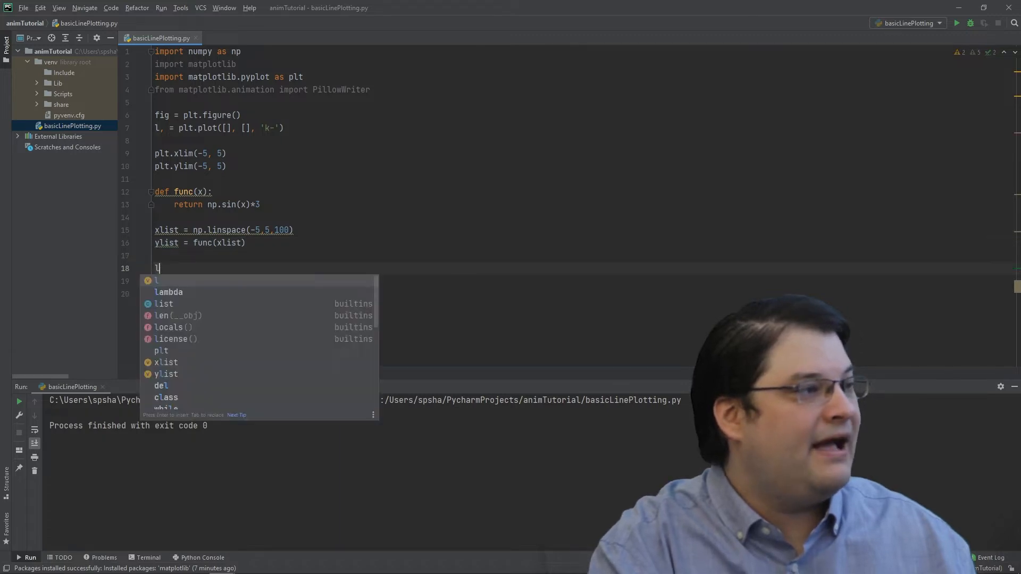
pyautogui.write('.set_data()')
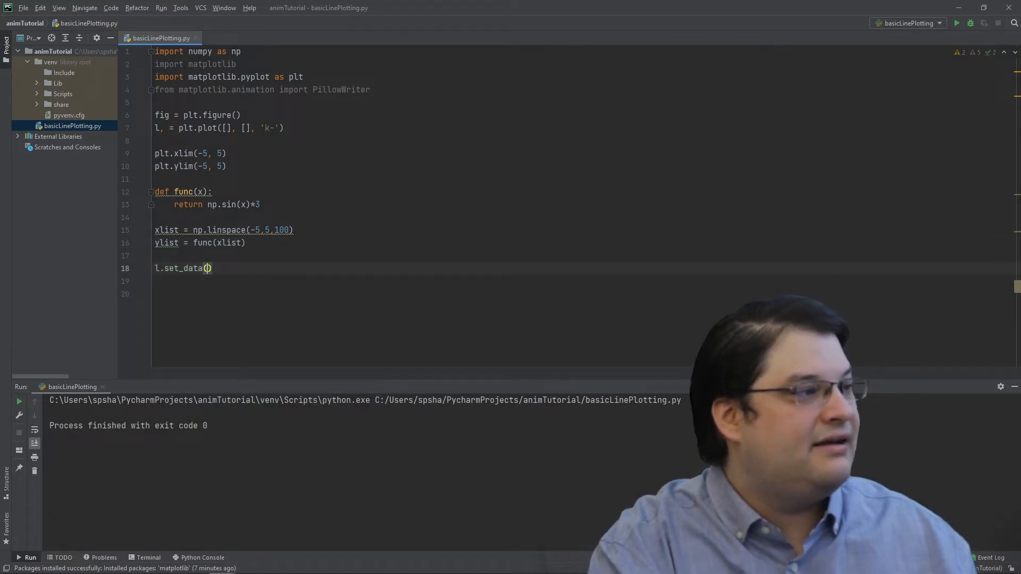
pyautogui.write('x,')
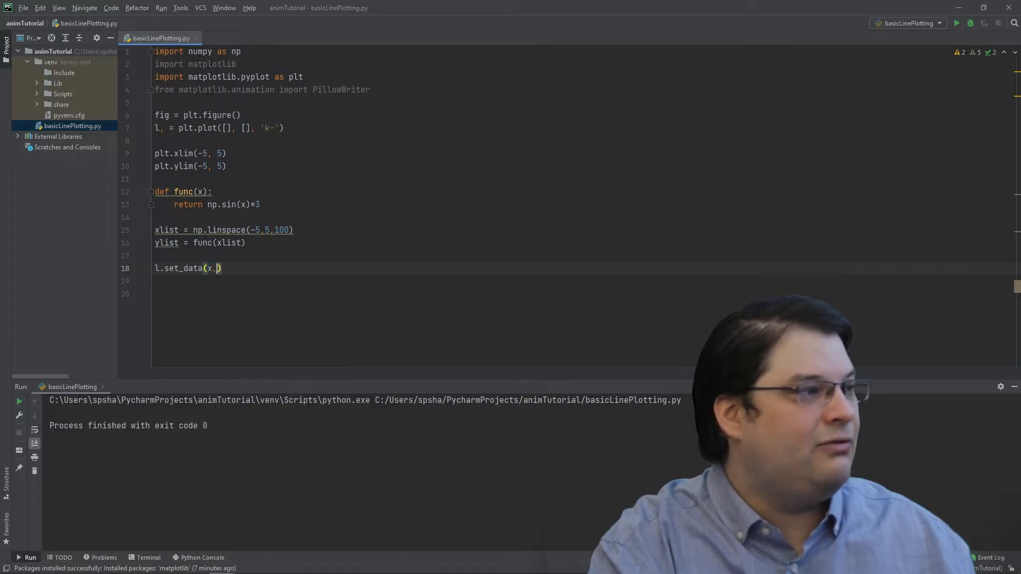
pyautogui.write('list,ylist')
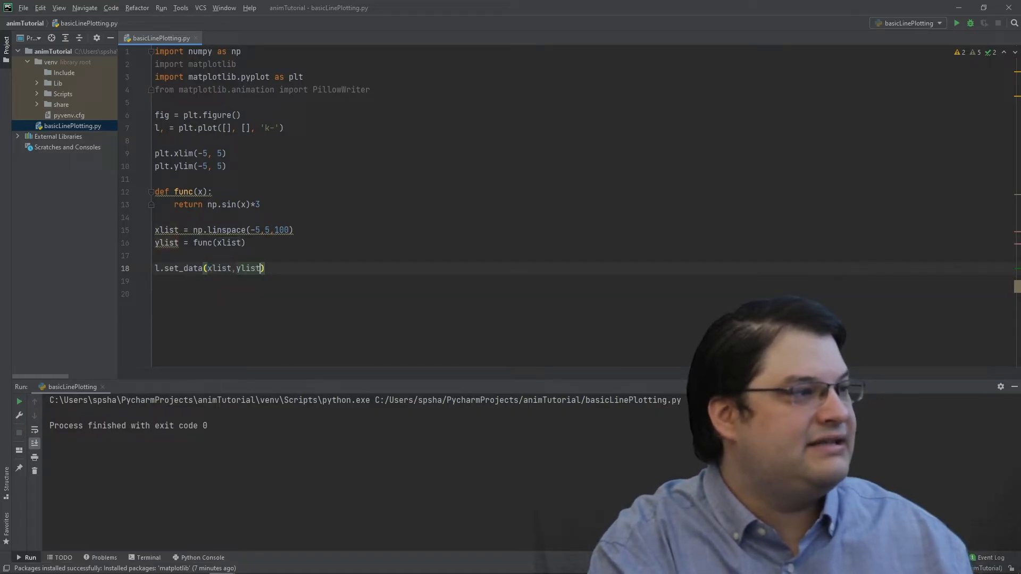
pyautogui.write('fig')
pyautogui.write('plt.show()')
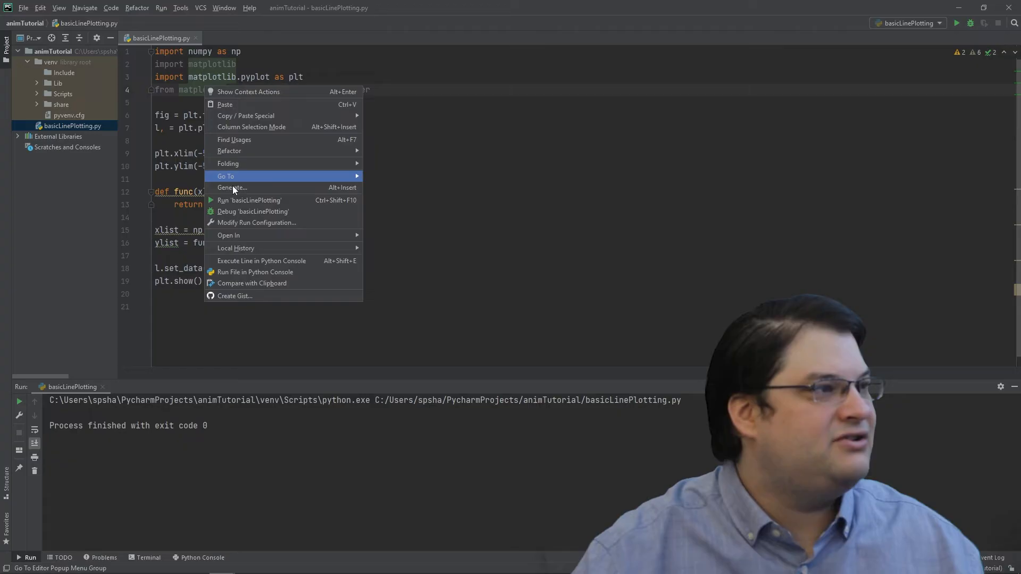
# Run the script to view the black sine wave, close the figure, and delete the static plotting lines.
pyautogui.click(250, 200)
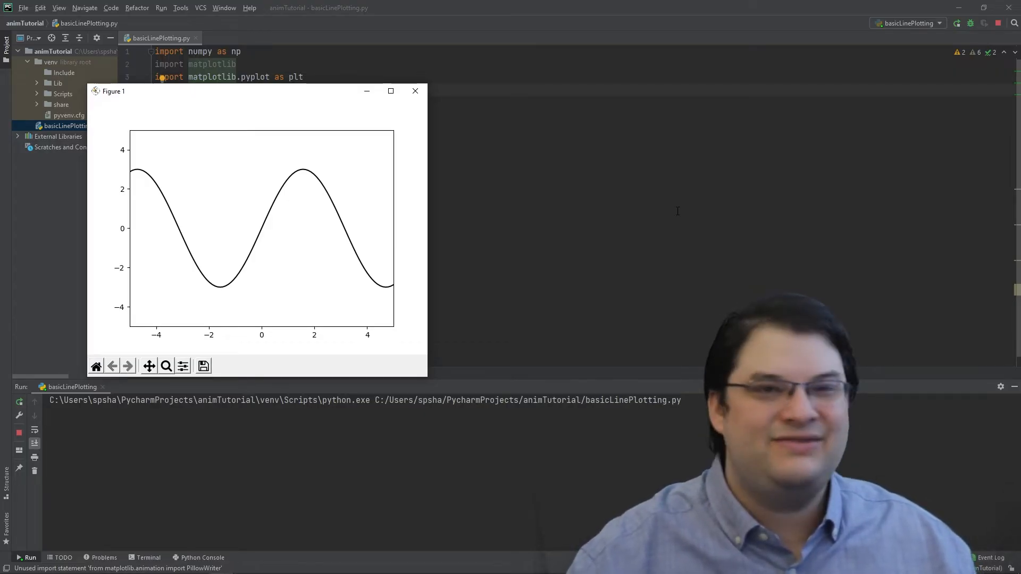
pyautogui.click(415, 90)
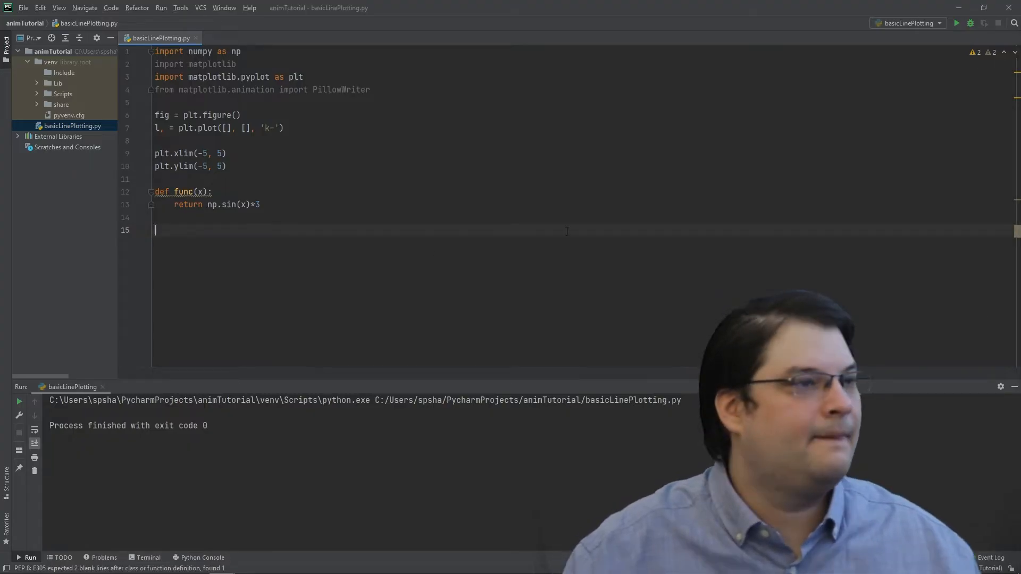
# Define metadata titled 'Movie' by 'codinglikemad' and a 15-fps PillowWriter using it.
pyautogui.write("metadata = dict(title='Movie', artist='codinglikemad')")
pyautogui.write('writer = PillowWriter(fps=15, metadata=metadata)')
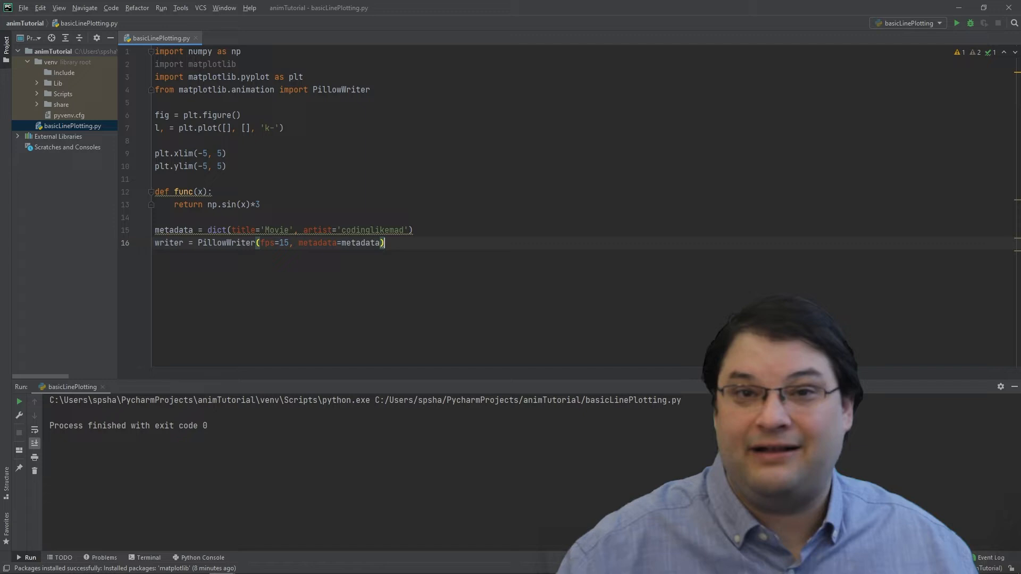
pyautogui.press('Enter')
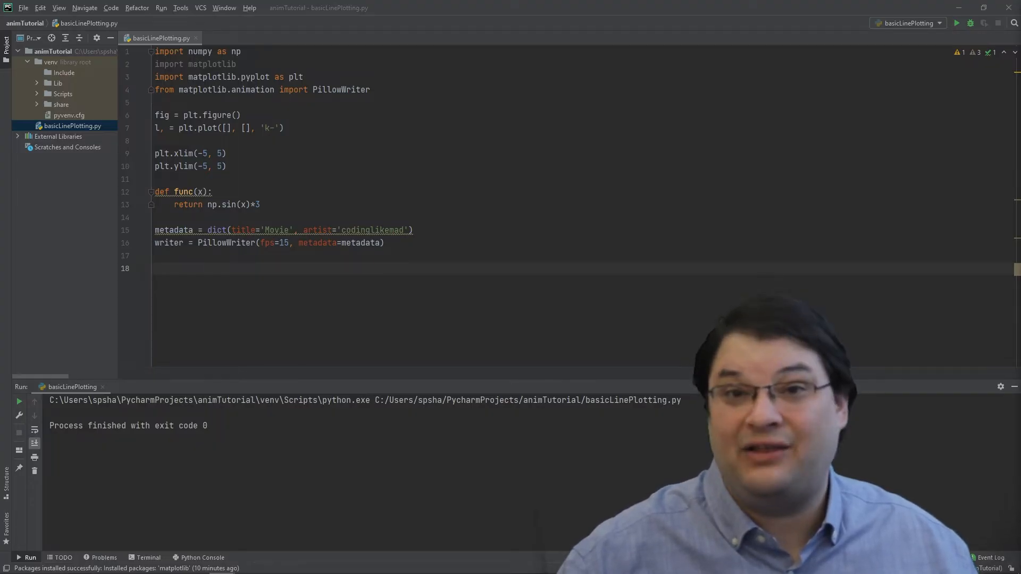
# Create empty data lists and a writer.saving block writing sinWave.gif at 100 dpi.
pyautogui.write('xlist = []')
pyautogui.write('ylist = []')
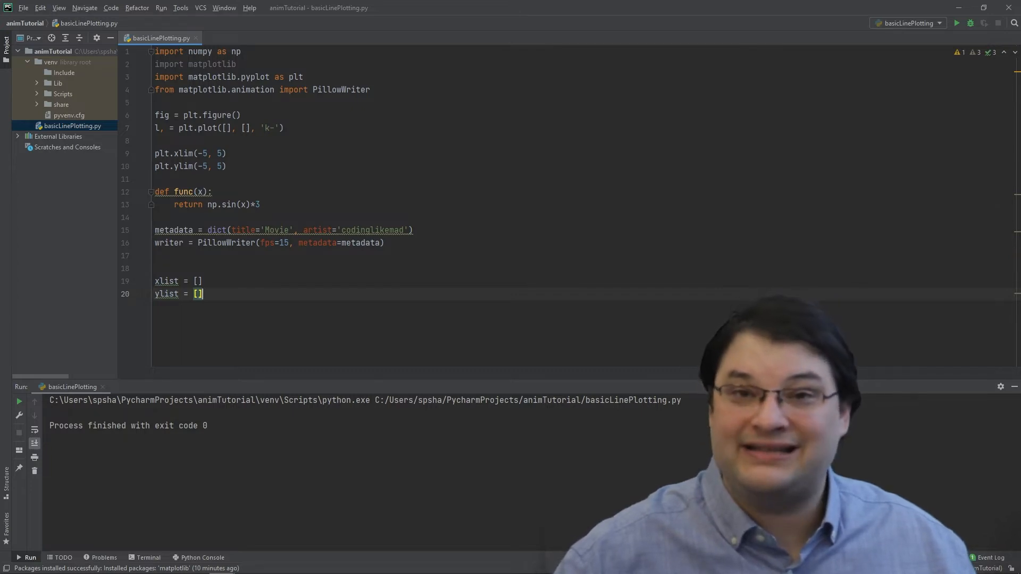
pyautogui.press('enter')
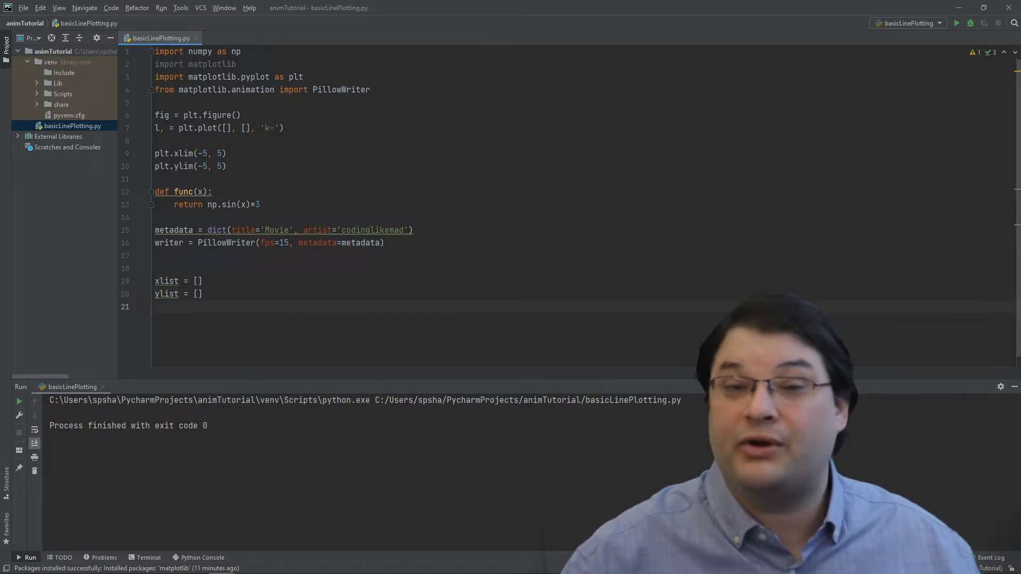
pyautogui.write('with writer.saving(fig, "sinWave.gif", 100):')
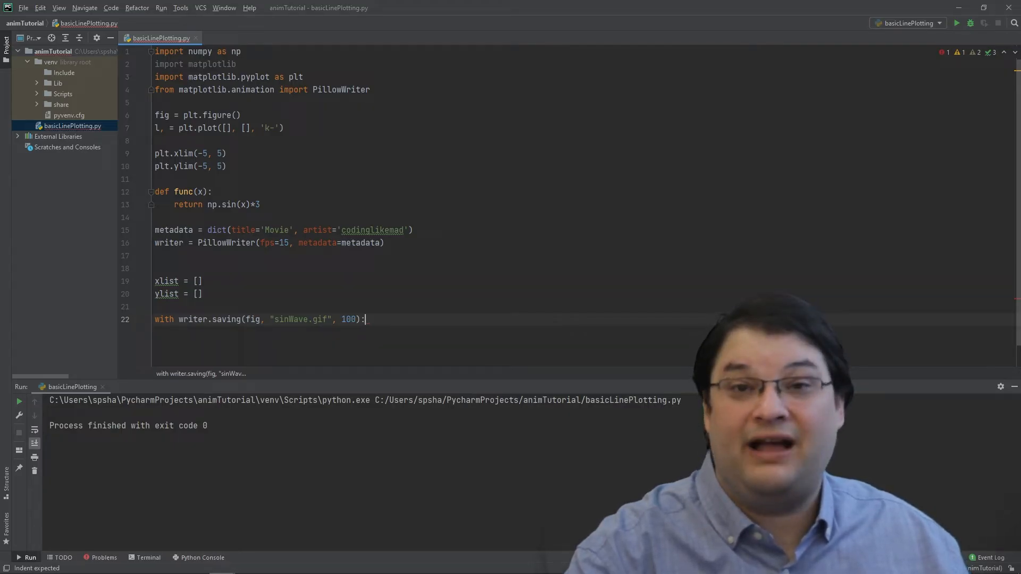
pyautogui.press('enter')
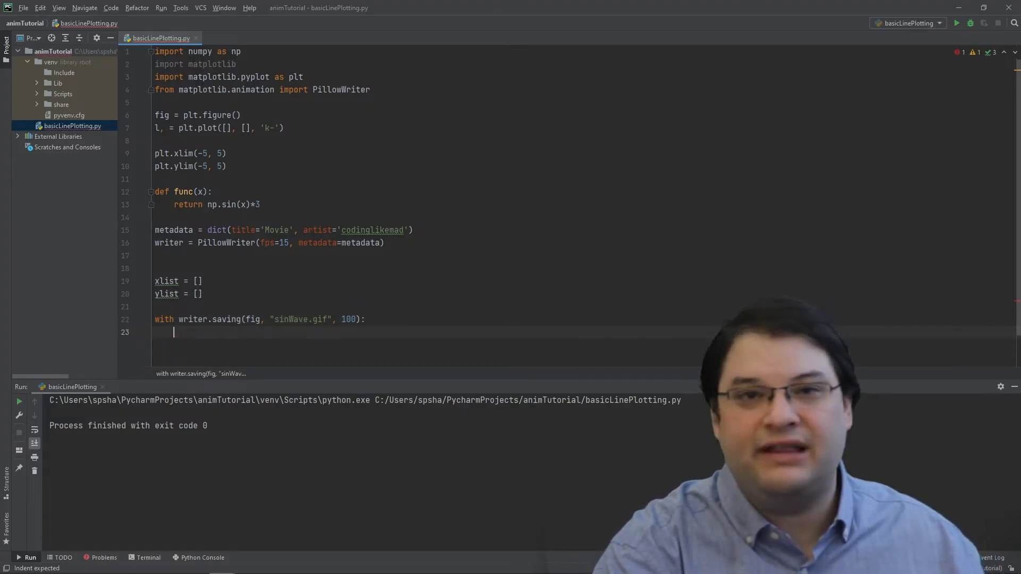
# Loop xval over np.linspace(-5, 5, 100) inside the saving block.
pyautogui.write('for xval')
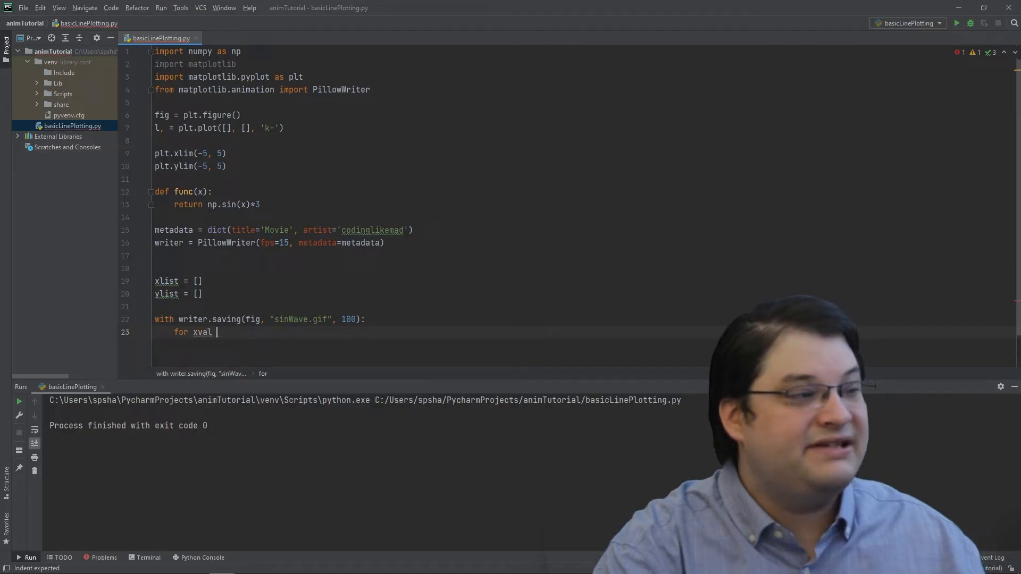
pyautogui.write('in np.lin')
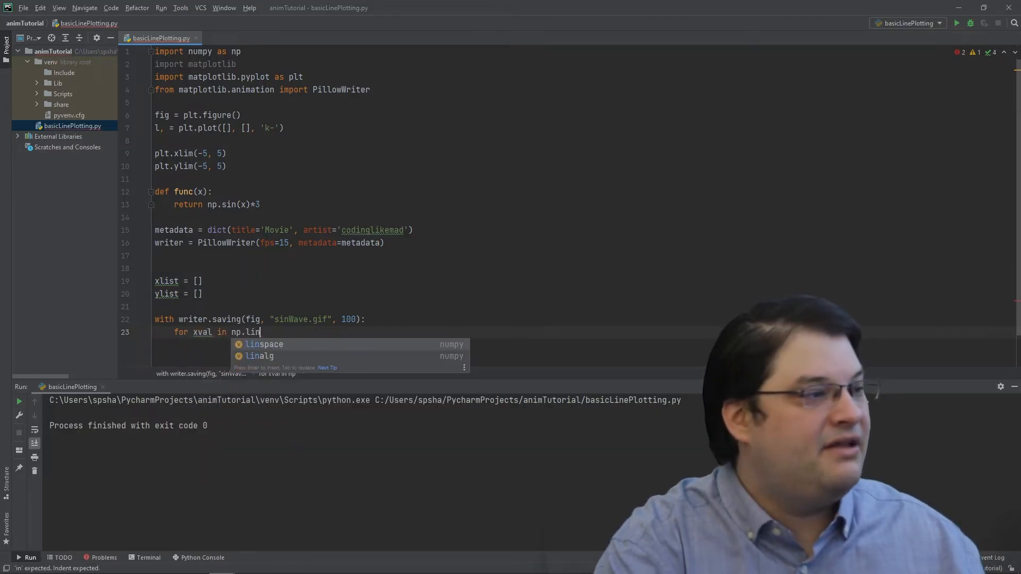
pyautogui.write('space(-5')
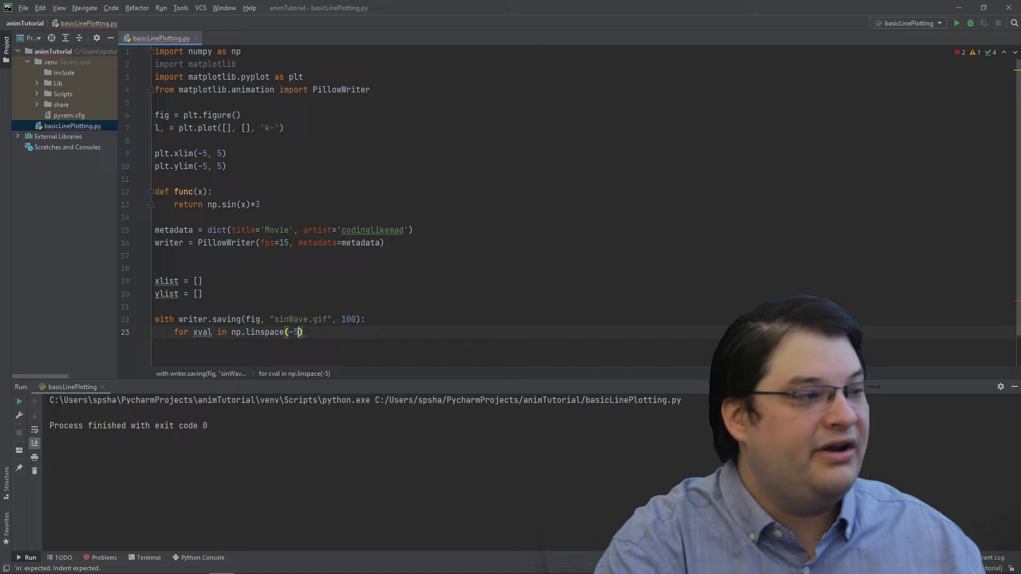
pyautogui.write(',5,100)')
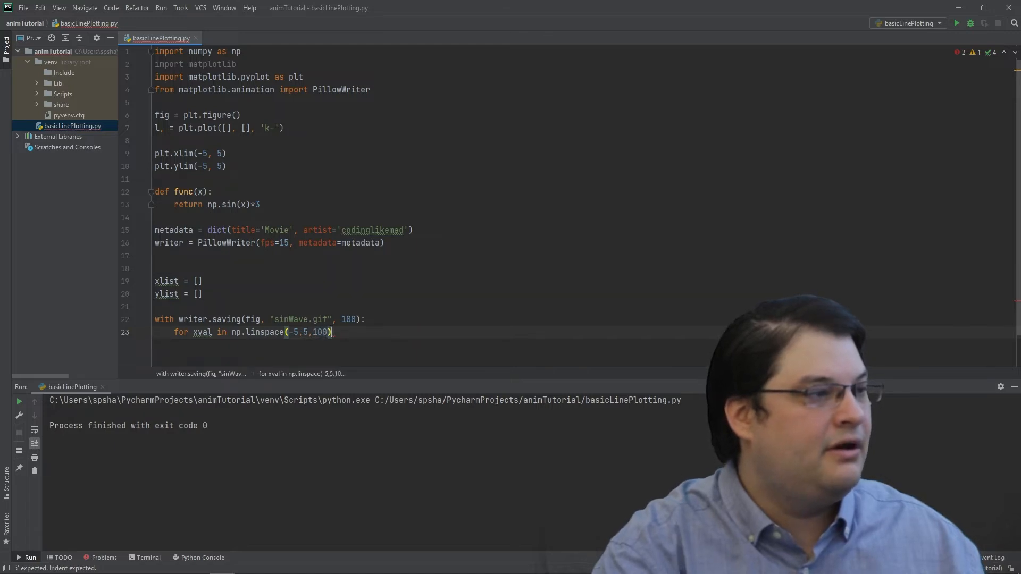
pyautogui.write(':')
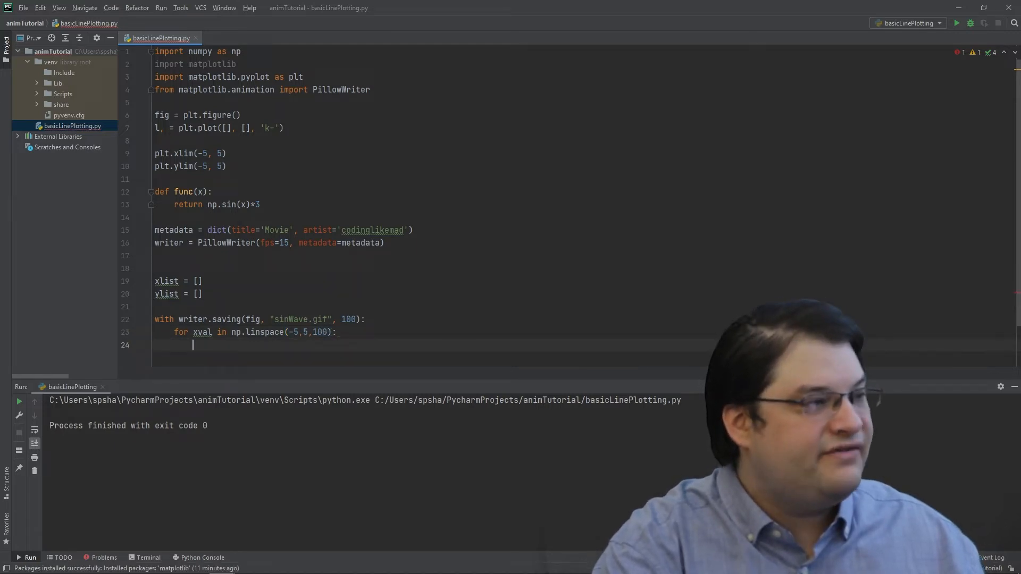
# Append xval to xlist and func(xval) to ylist in each loop step.
pyautogui.write('xlist.')
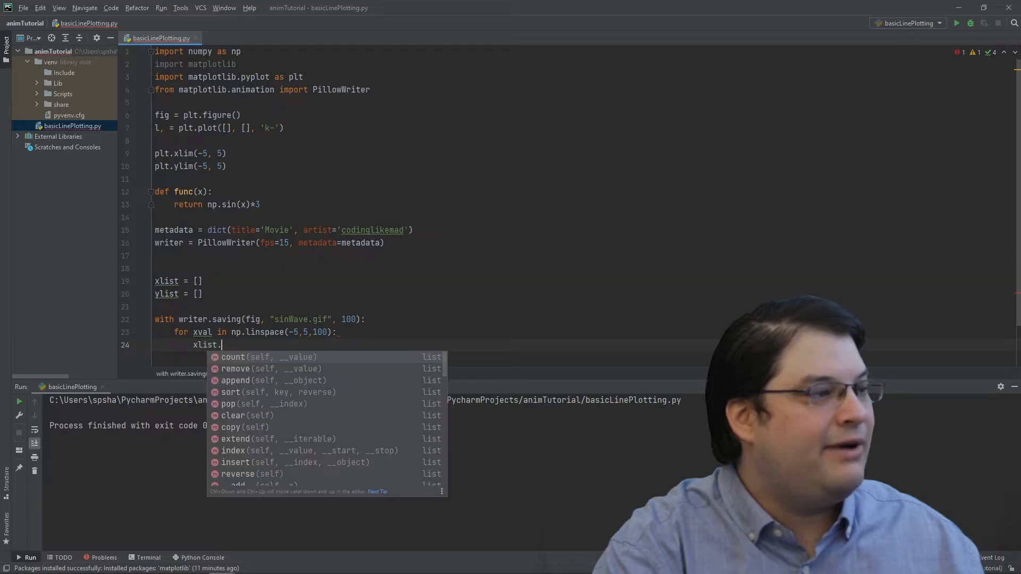
pyautogui.write('append')
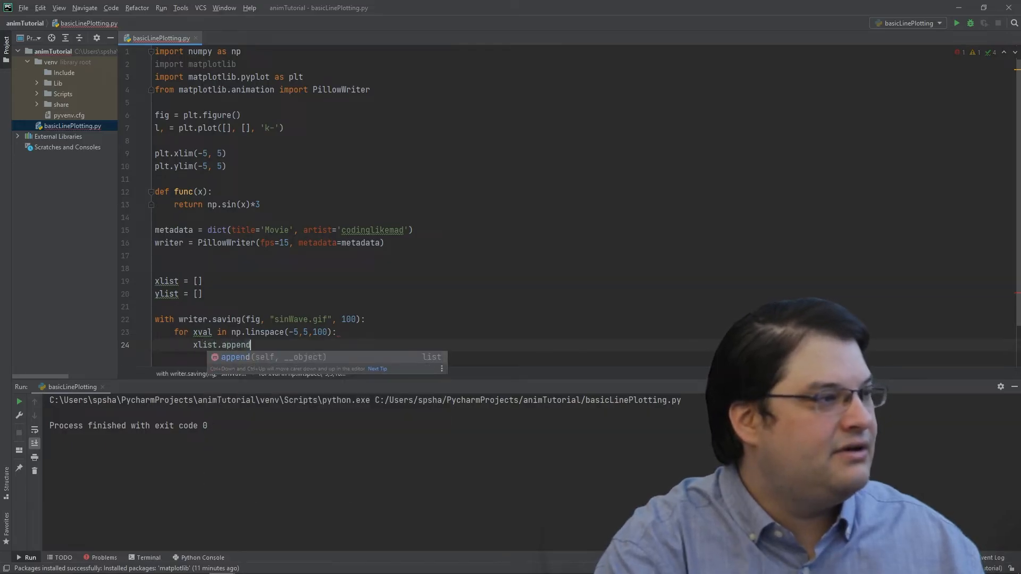
pyautogui.write('(xval')
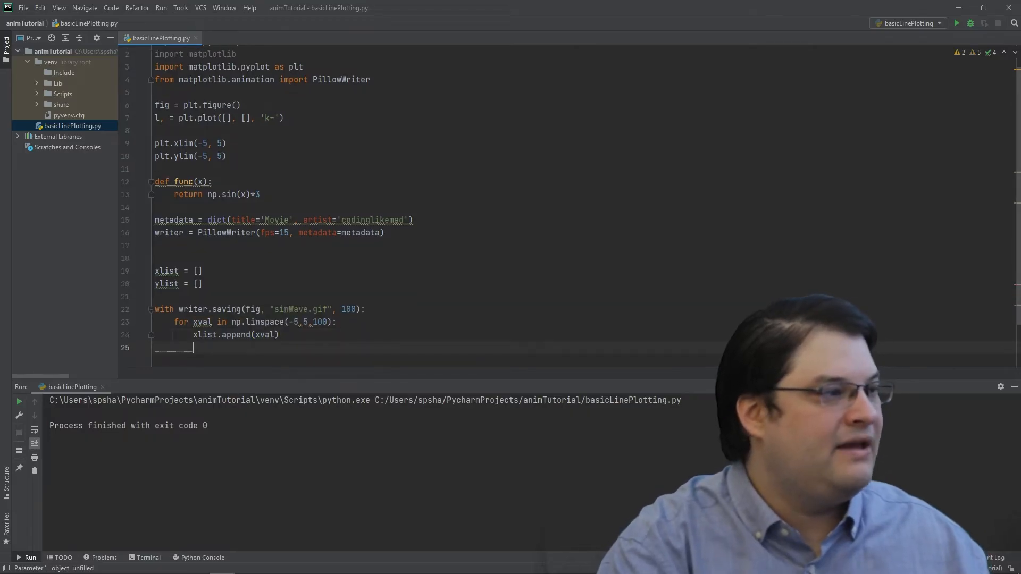
pyautogui.write('yLi')
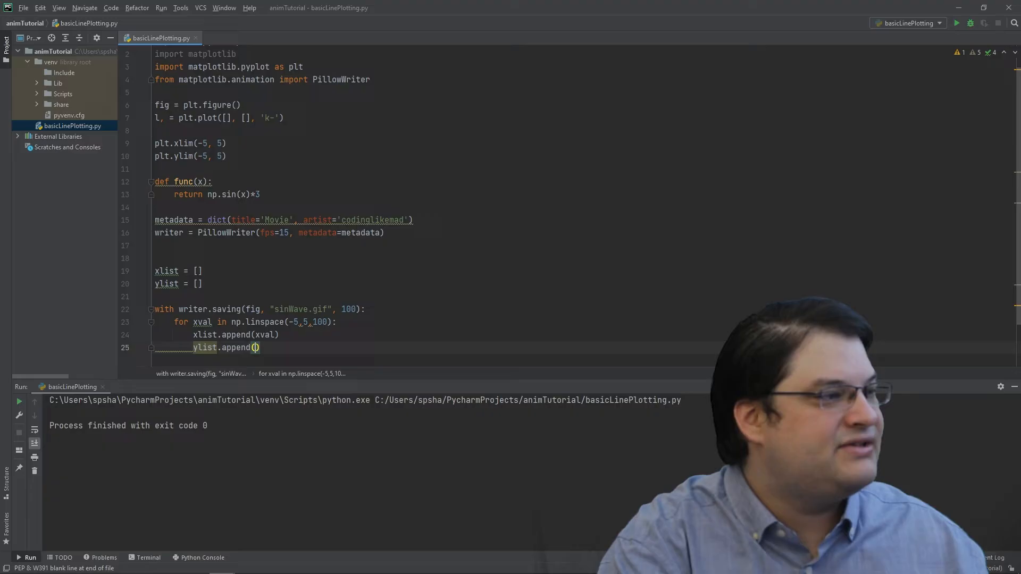
pyautogui.write('func(')
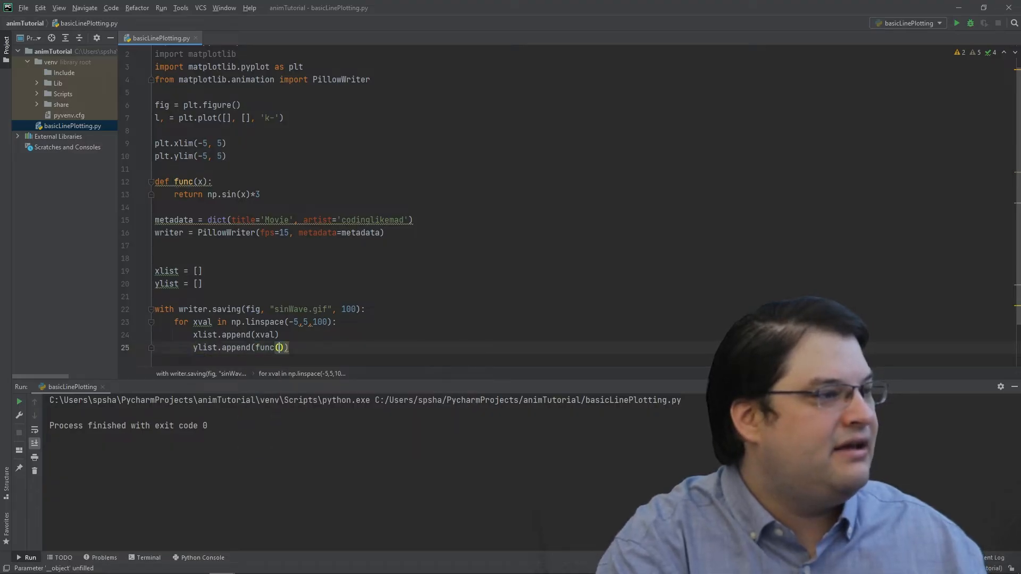
pyautogui.write('xval')
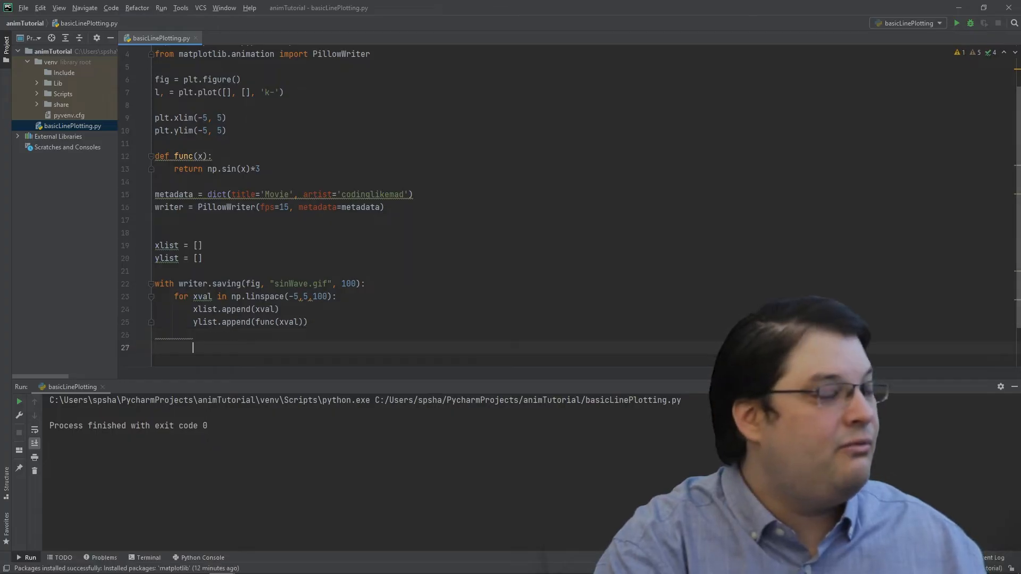
# Update the line with l.set_data(xlist, ylist) and capture a frame with writer.grab_frame().
pyautogui.write('l.set_')
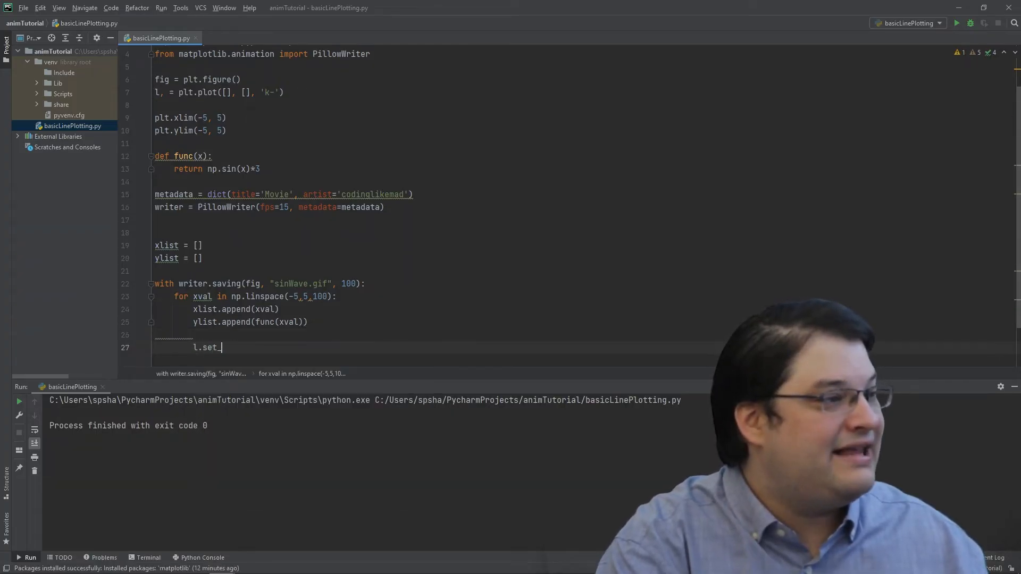
pyautogui.write('data(xlist')
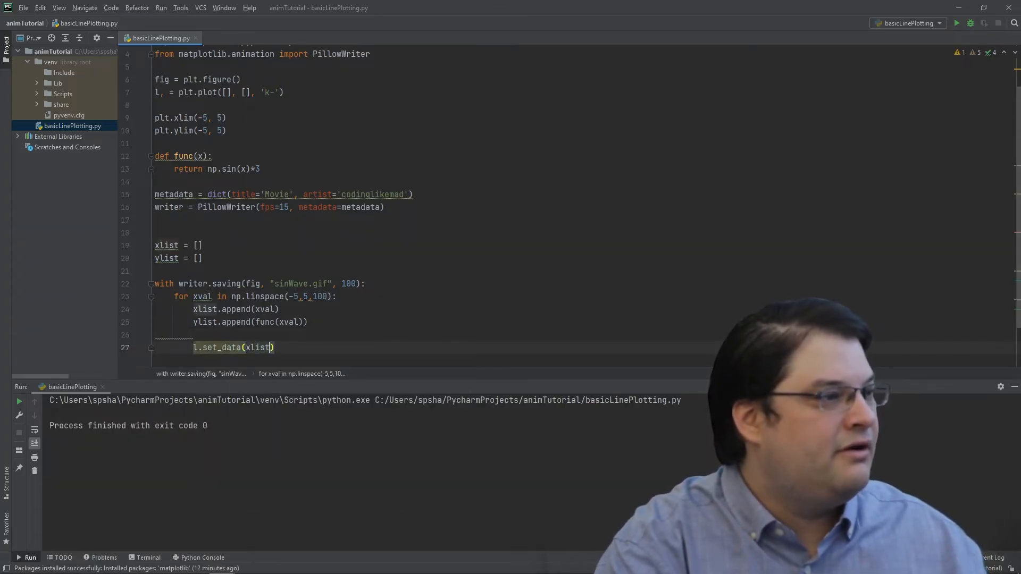
pyautogui.write(',ylist)')
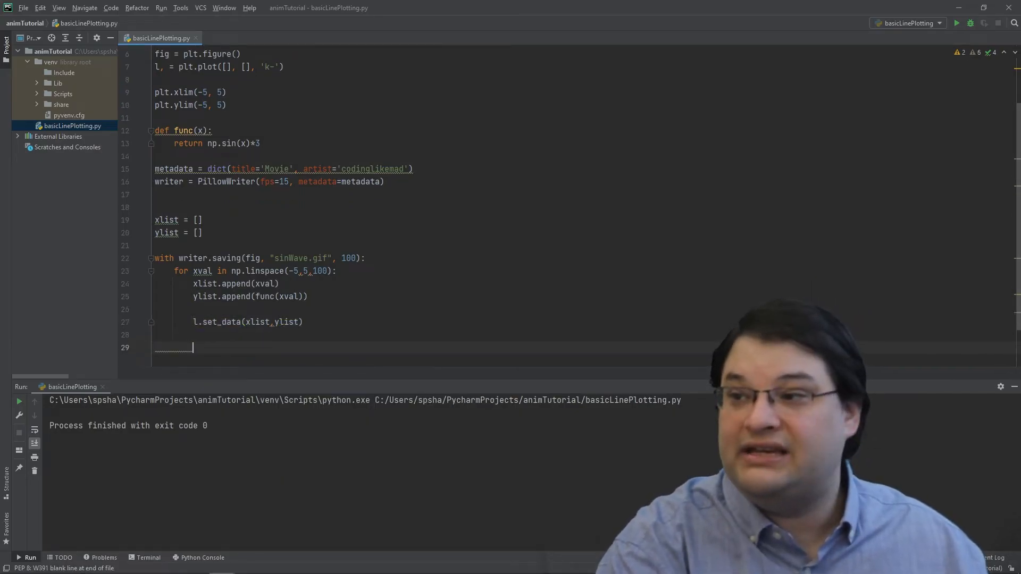
pyautogui.write('writer.')
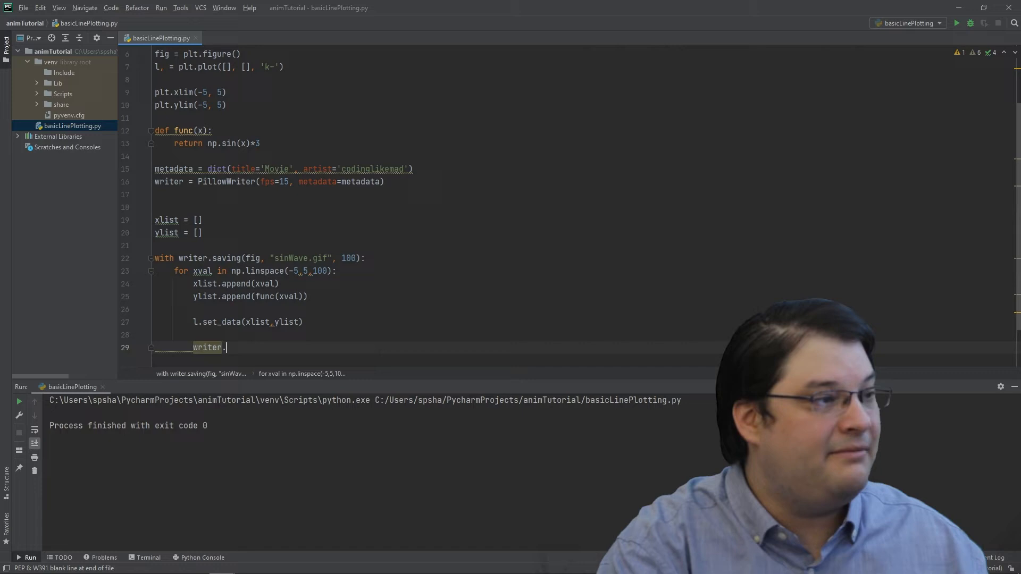
pyautogui.write('grab_frame()')
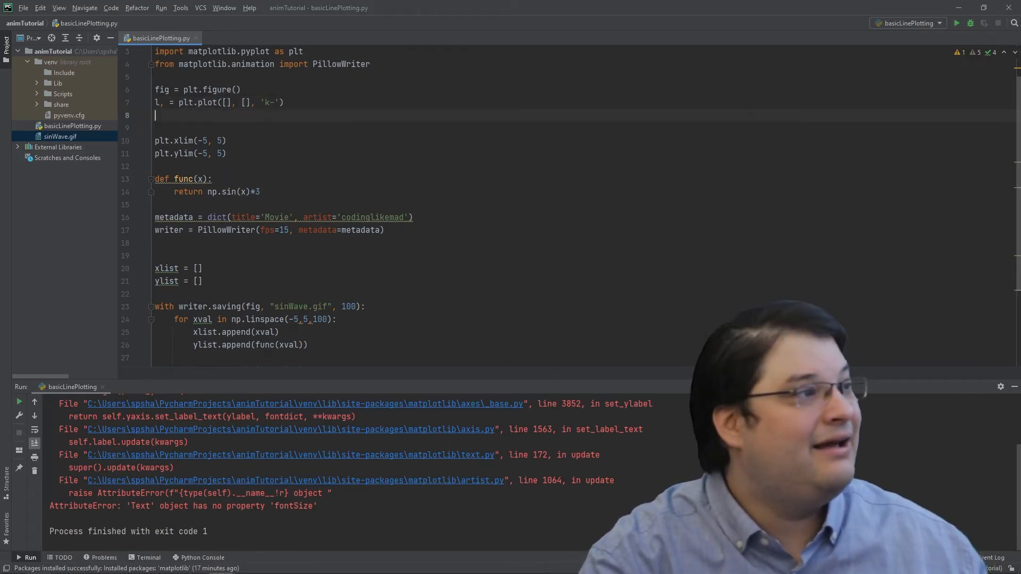
# Add x-label 'xlabel', y-label 'ylabel' and title 'title', then run the animation.
pyautogui.write("plt.xlabel('xlabel')")
pyautogui.write("plt.title('title')")
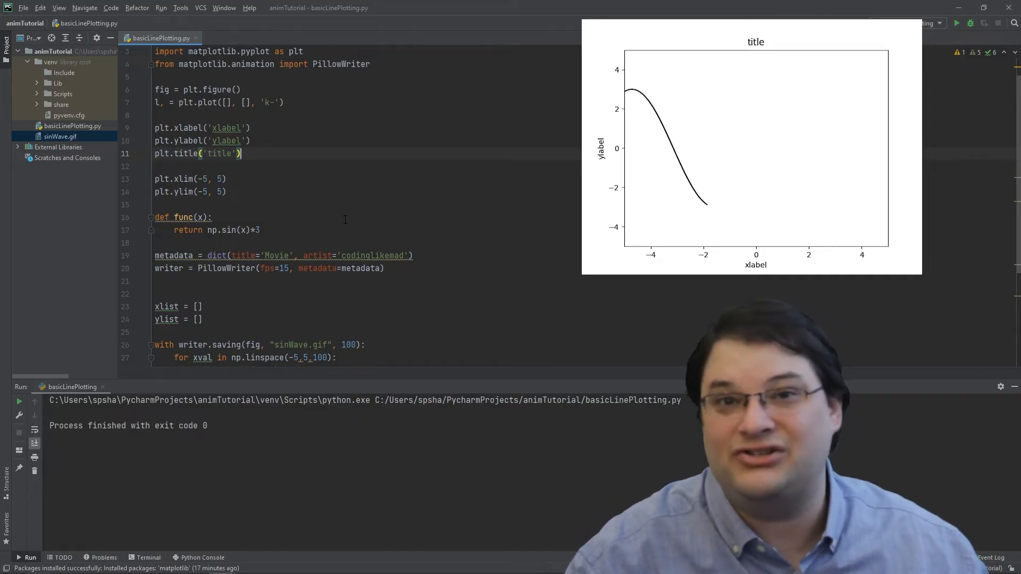
pyautogui.scroll(-3)
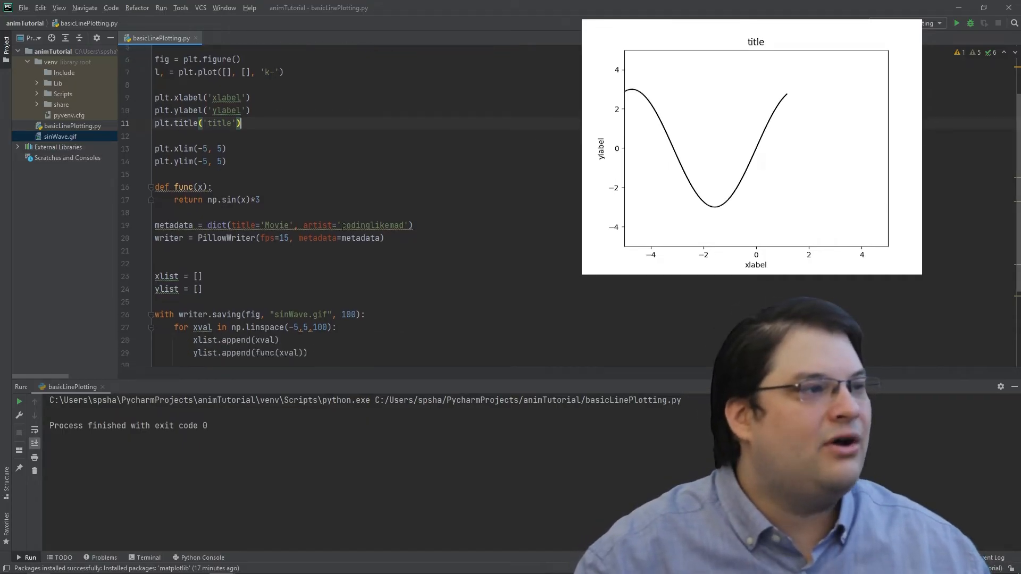
pyautogui.scroll(-3)
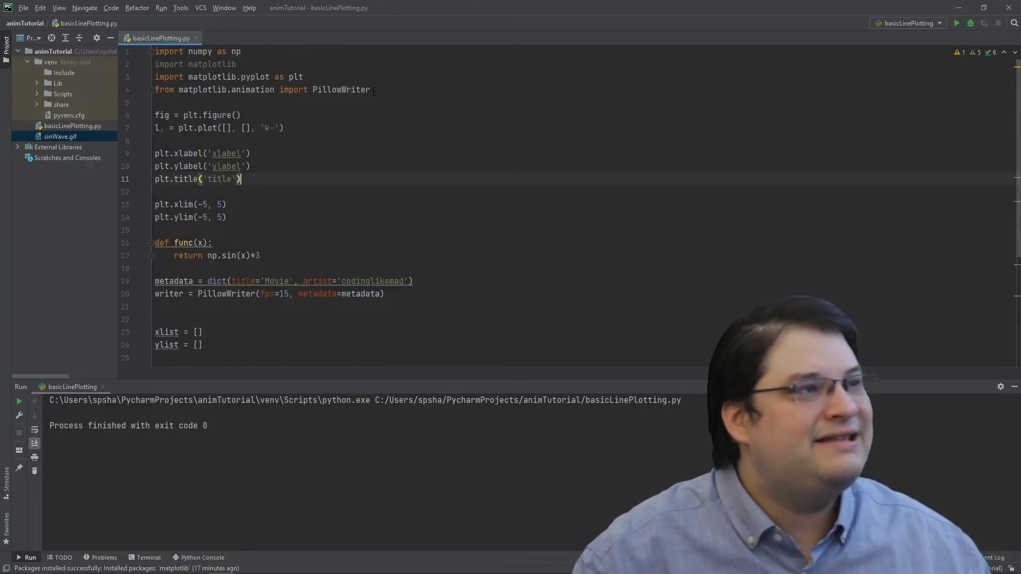
# Replace PillowWriter with FFMpegWriter in the import and writer line, then run.
pyautogui.doubleClick(340, 90)
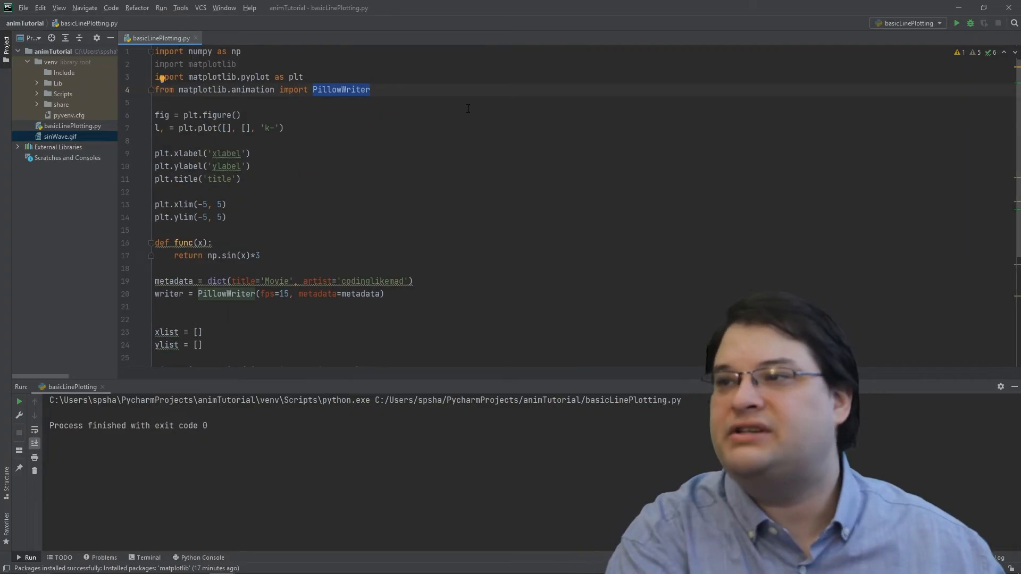
pyautogui.write('FFM')
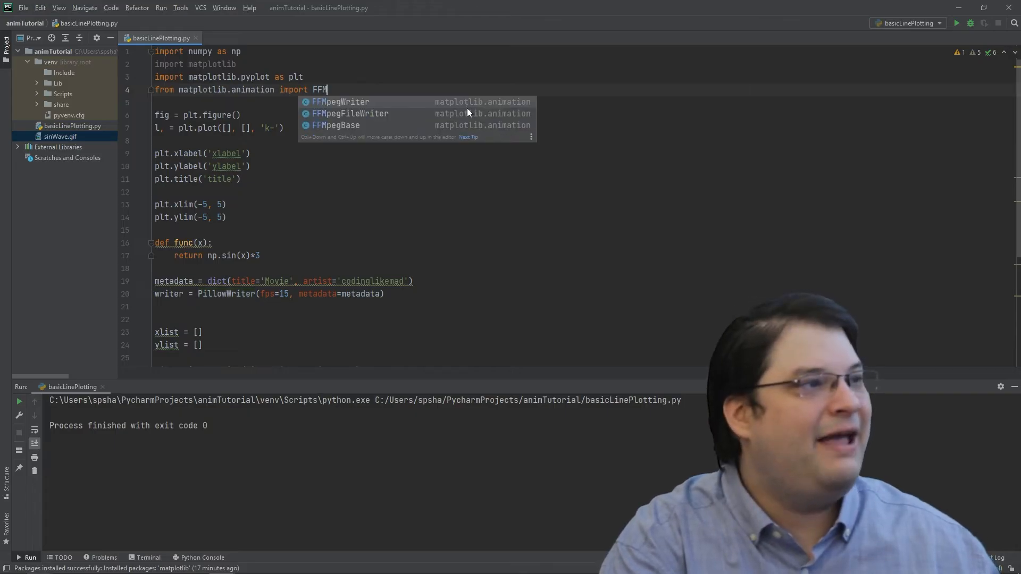
pyautogui.click(342, 102)
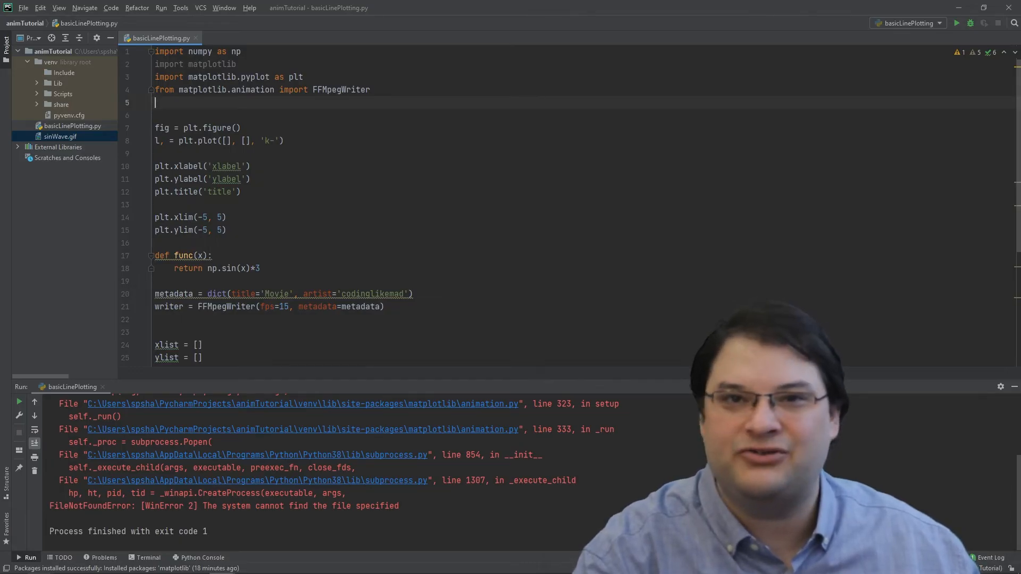
# Set rcParams animation.ffmpeg_path to ffmpeg.exe, change the output to sinWave.mp4, and run.
pyautogui.write("plt.rcParams['animation.ffmpeg_path'] = 'C:\\\\Users\\\\spsha\\\\Desktop\\\\ffmpeg-4.4-full_build\\\\bin\\\\ffmpeg.exe'")
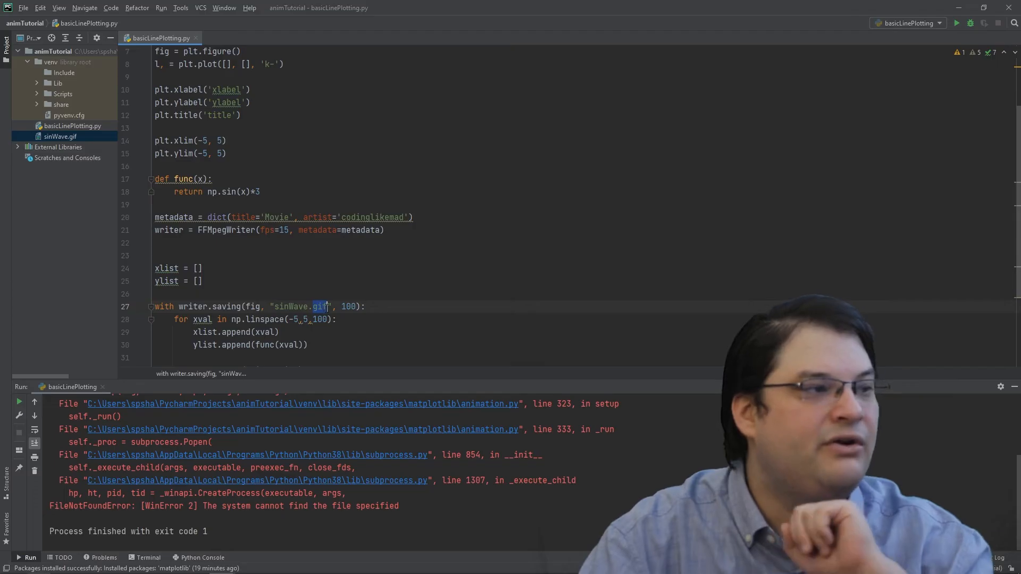
pyautogui.write('mp')
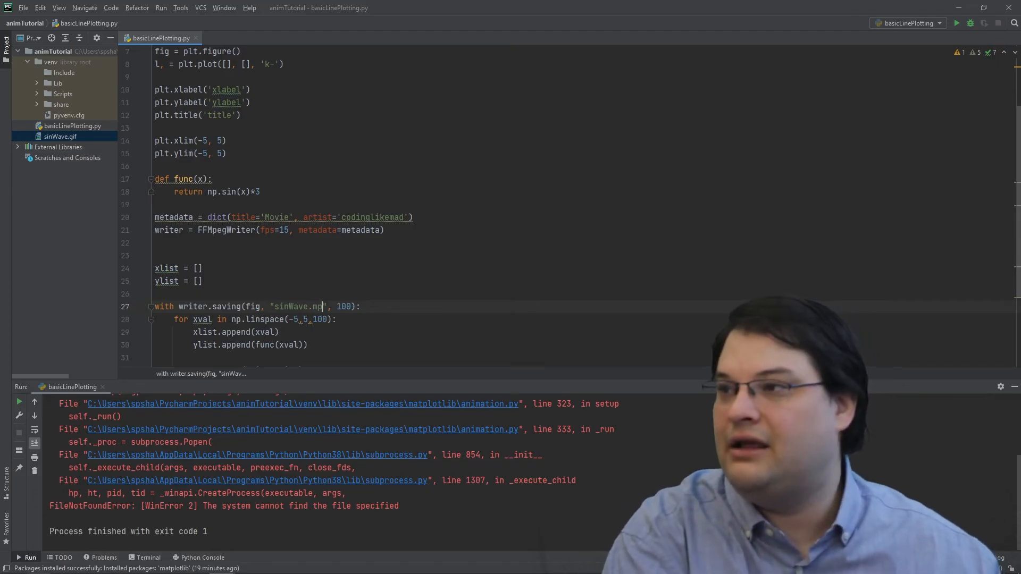
pyautogui.write('4')
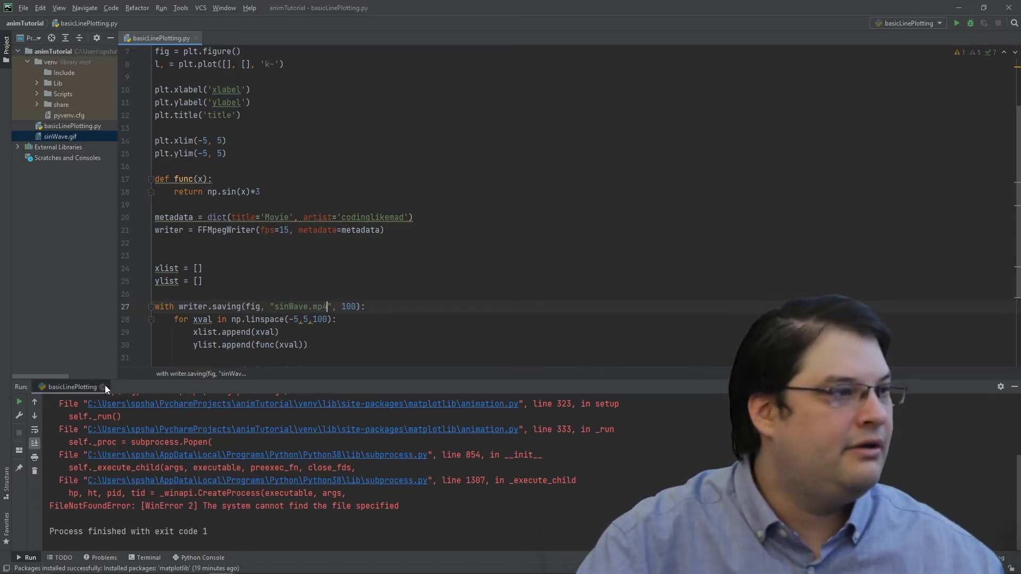
pyautogui.click(956, 23)
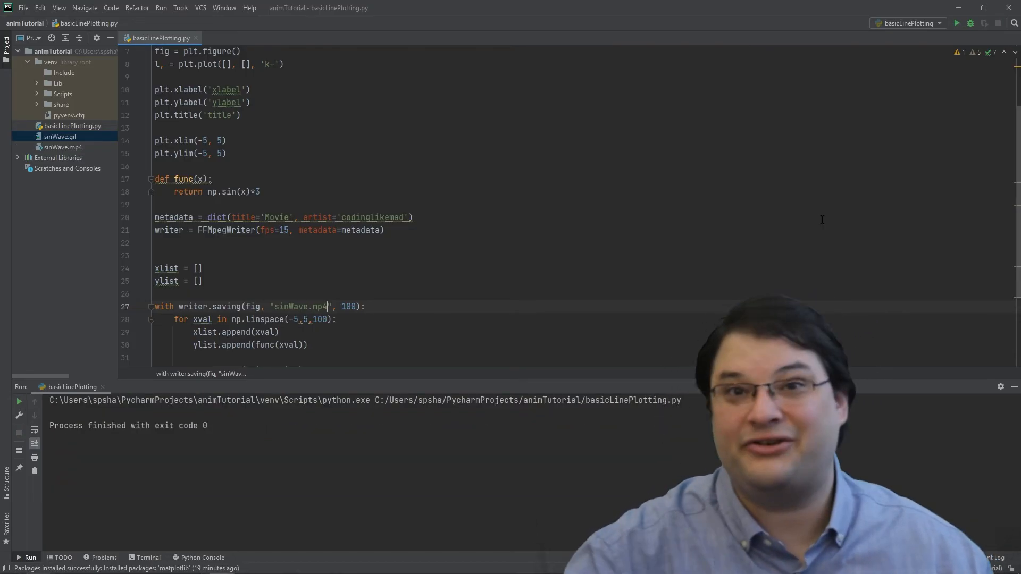
pyautogui.click(62, 147)
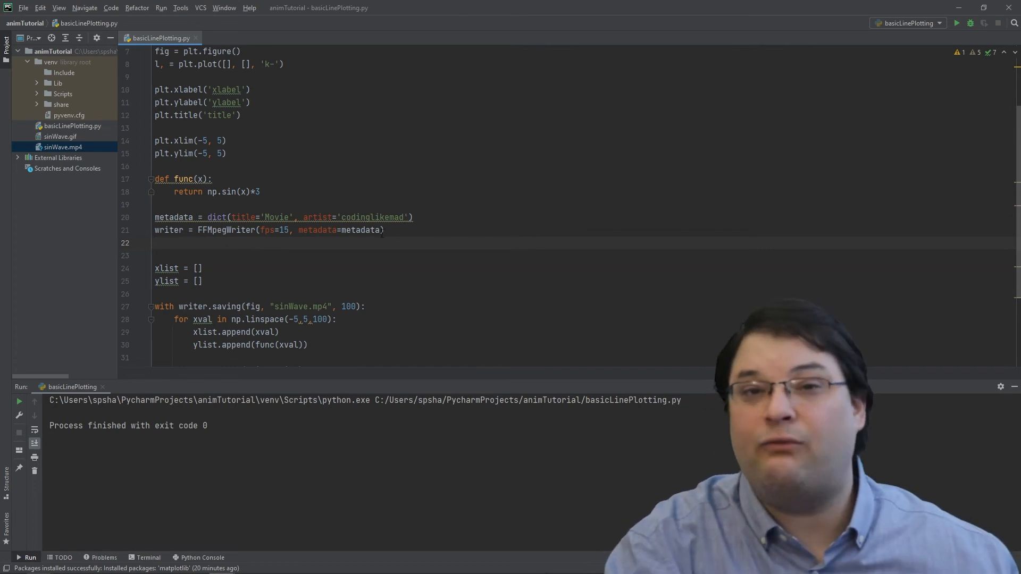
pyautogui.moveTo(129, 266)
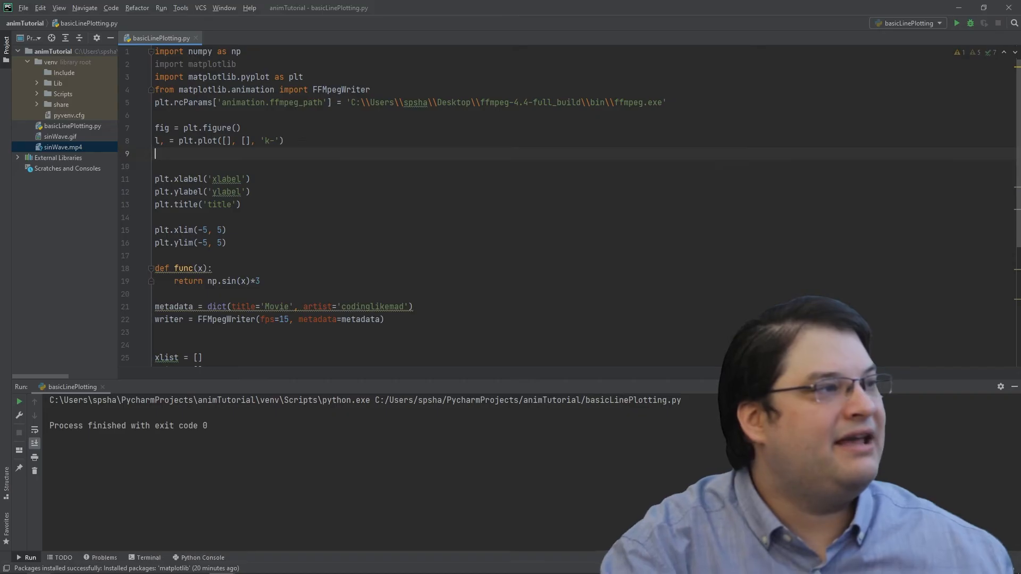
# Add a second line l2, copy func as cosine func2, and call set_data with ylist2.
pyautogui.write("l2, = plt.plot([], [], 'k-')")
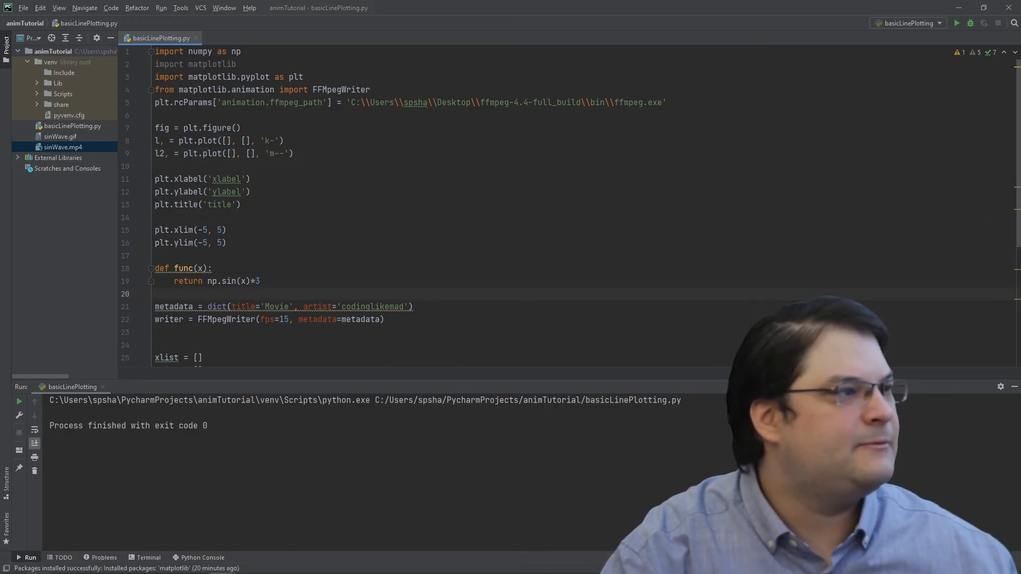
pyautogui.moveTo(173, 268); pyautogui.dragTo(259, 281)
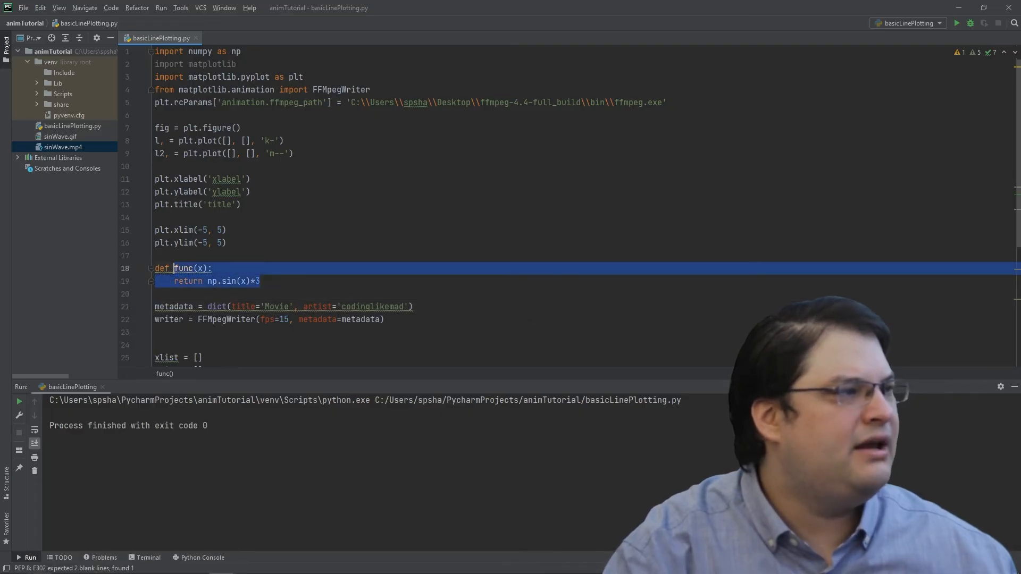
pyautogui.click(156, 281)
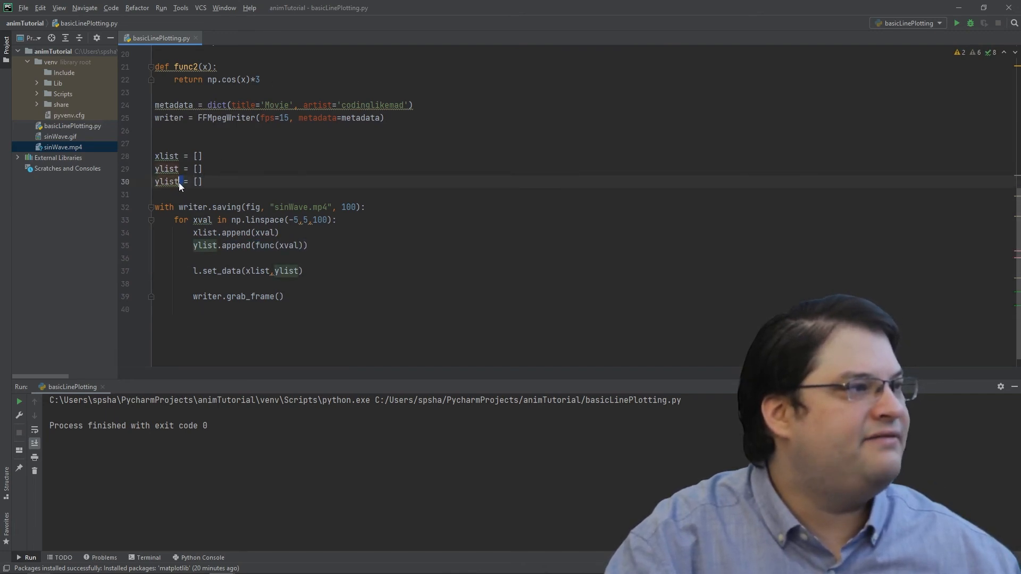
pyautogui.write('2')
pyautogui.write('ylist2.append(func2(xval')
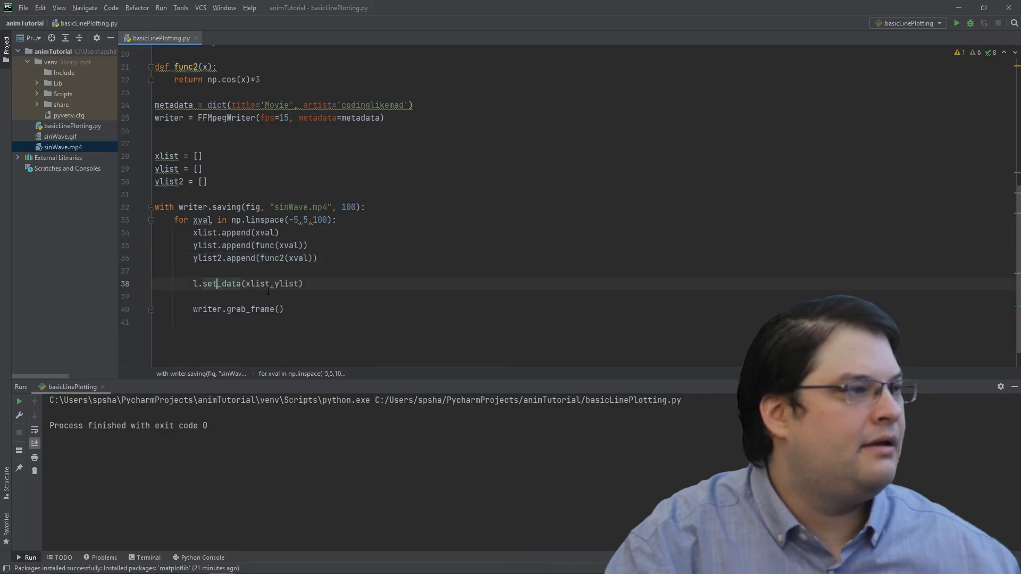
pyautogui.write('l.set_data(xlist,ylist2)')
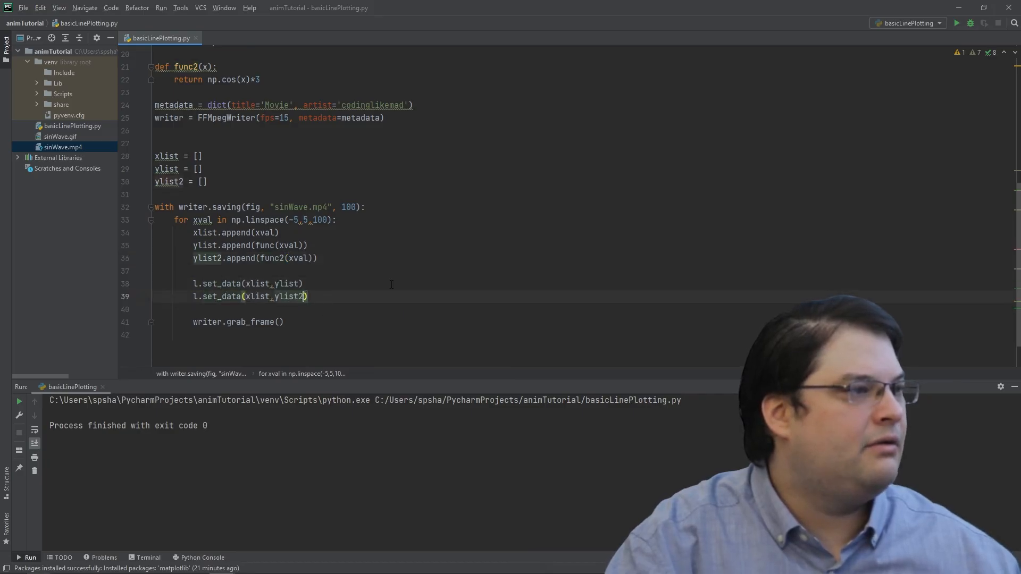